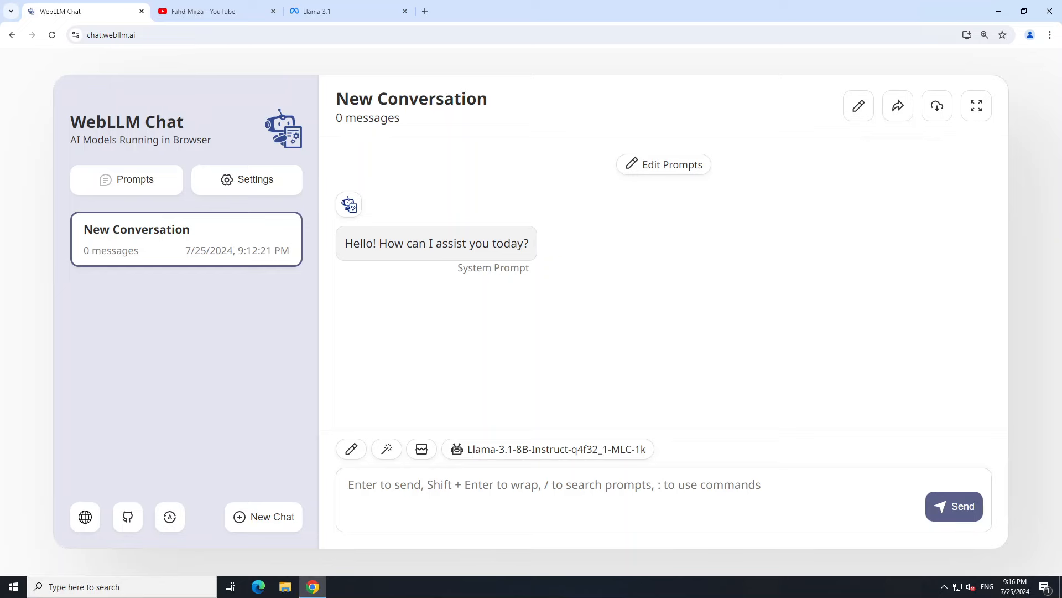
# Glance at the Meet Llama 3.1 page, then return to the channel's llama3.1 video results.
pyautogui.click(217, 12)
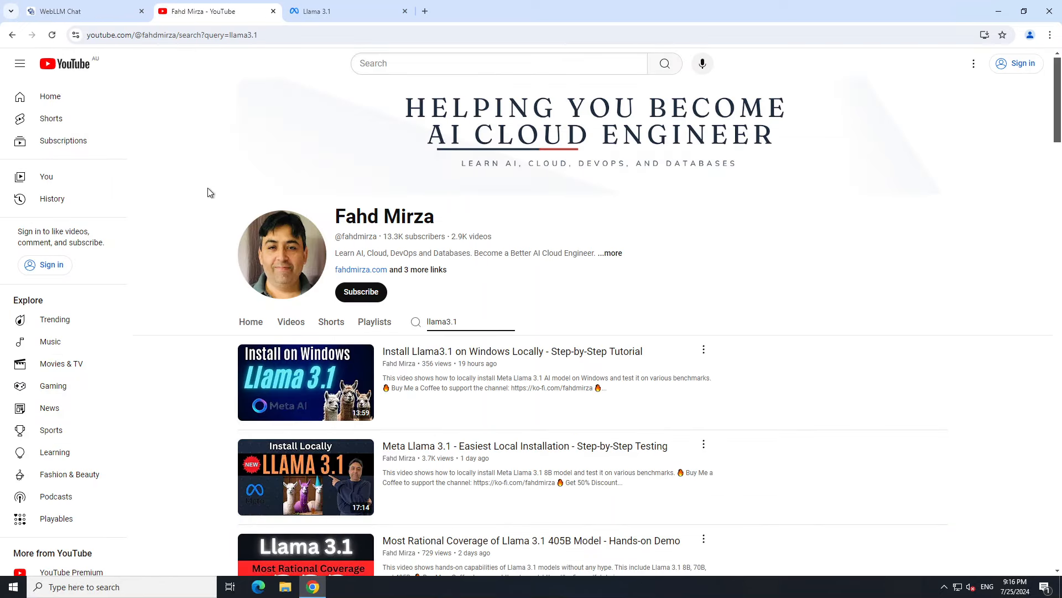
pyautogui.click(345, 11)
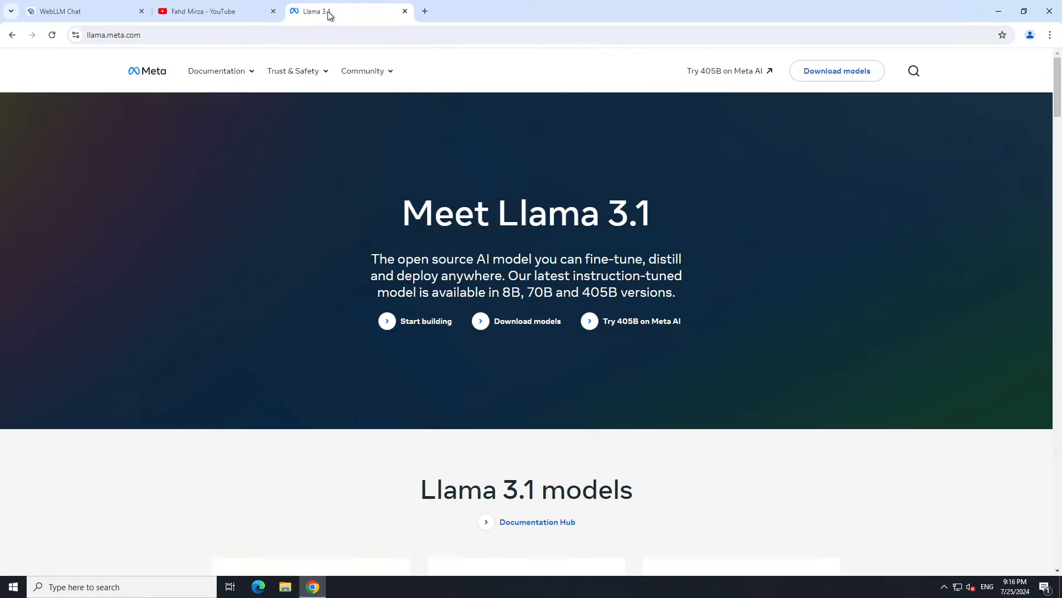
pyautogui.click(217, 12)
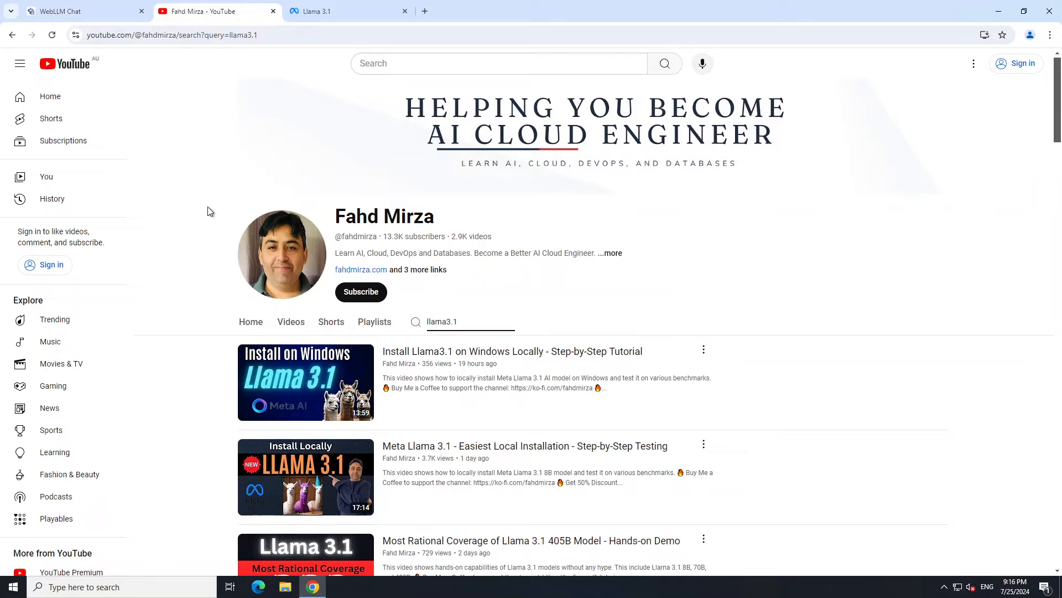
pyautogui.click(470, 321)
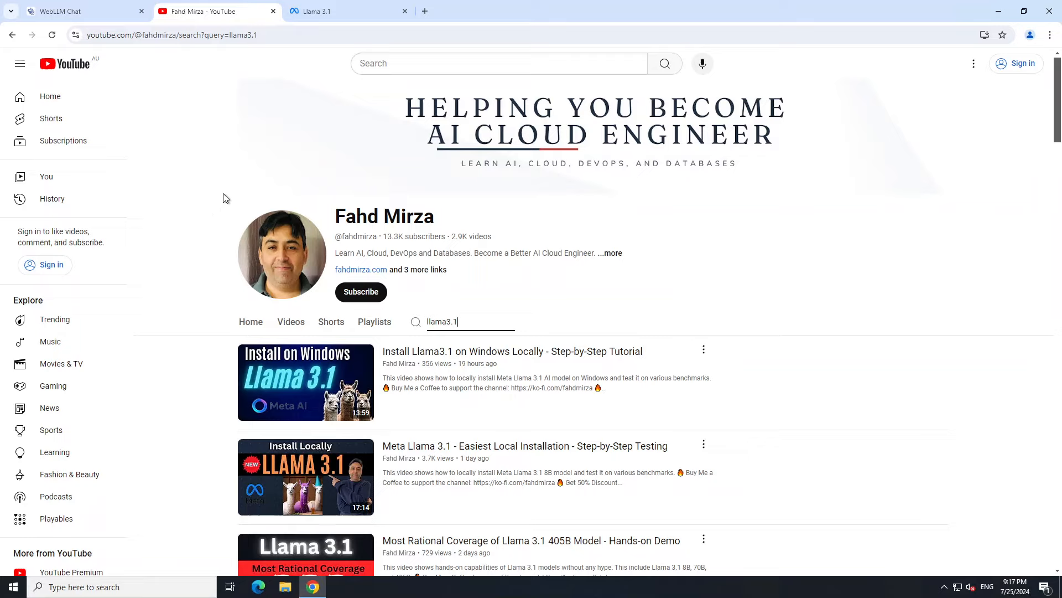
pyautogui.moveTo(236, 187)
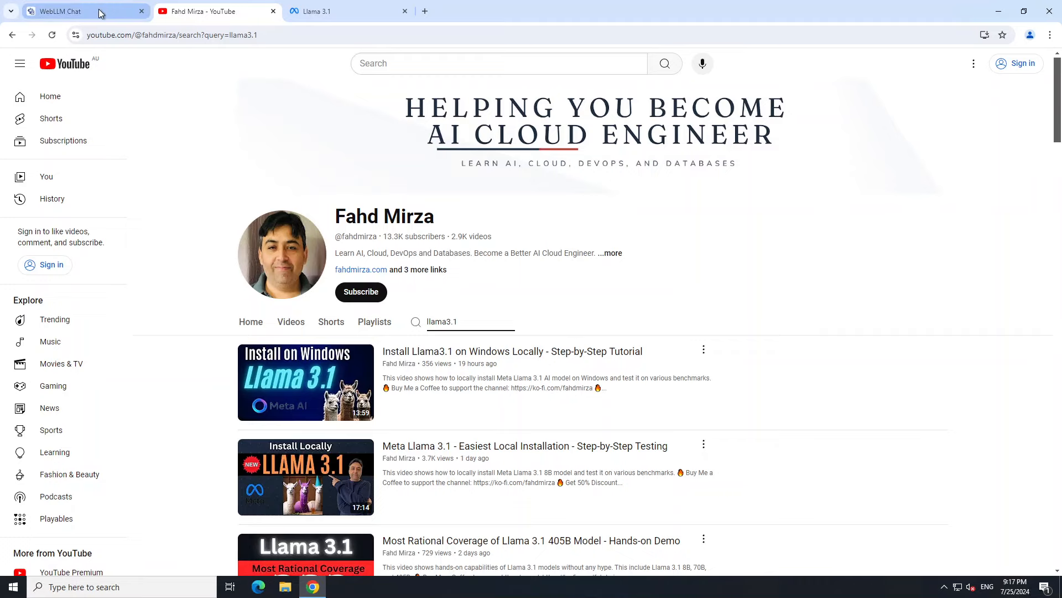
# Return to the WebLLM Chat tab with its empty Llama-3.1-8B-Instruct conversation.
pyautogui.click(86, 11)
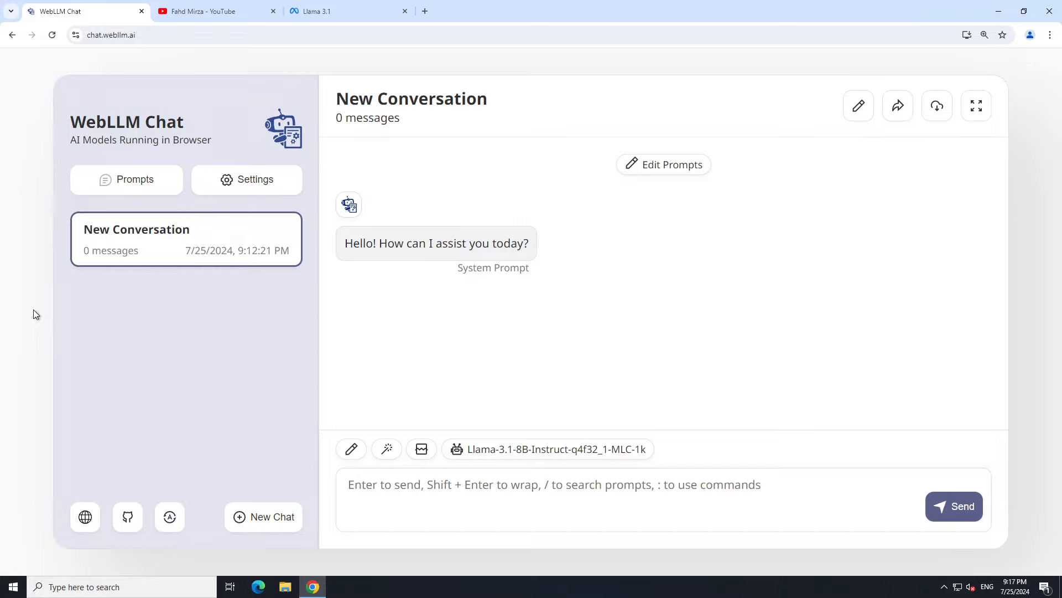
pyautogui.moveTo(162, 311)
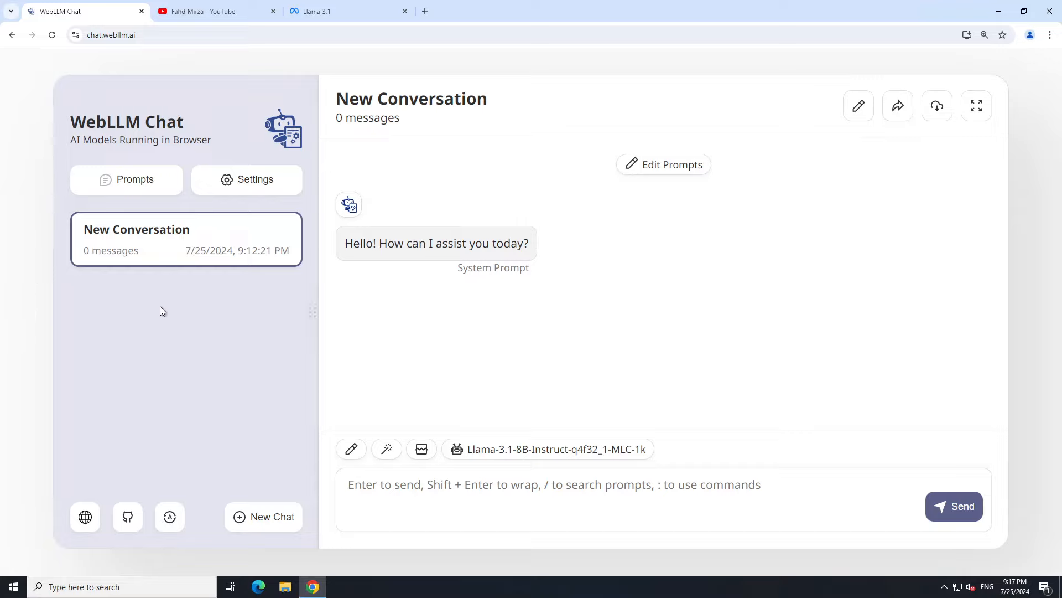
pyautogui.moveTo(36, 304)
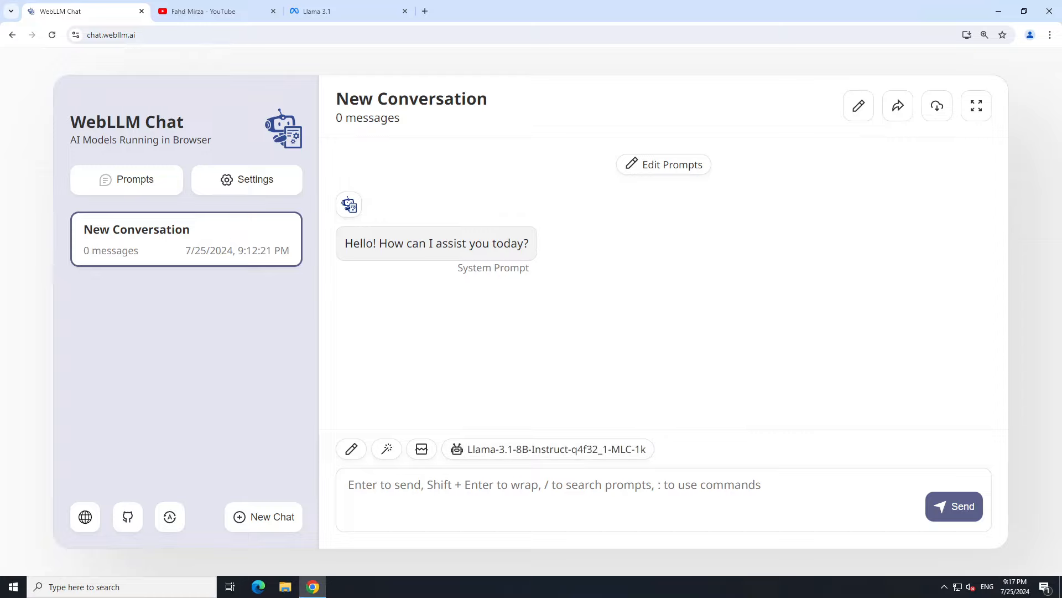
pyautogui.click(547, 449)
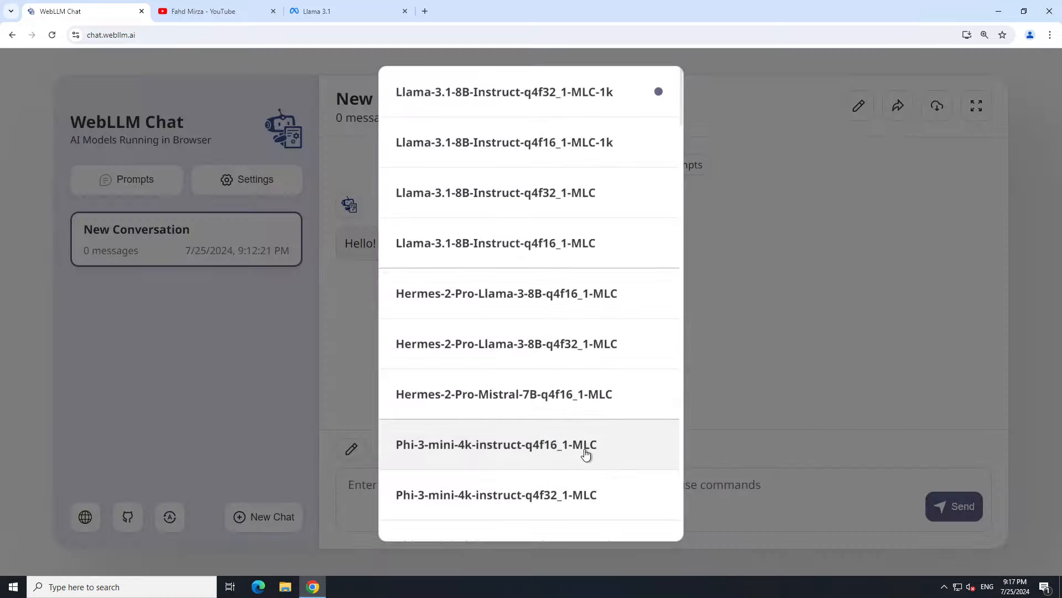
pyautogui.moveTo(606, 142)
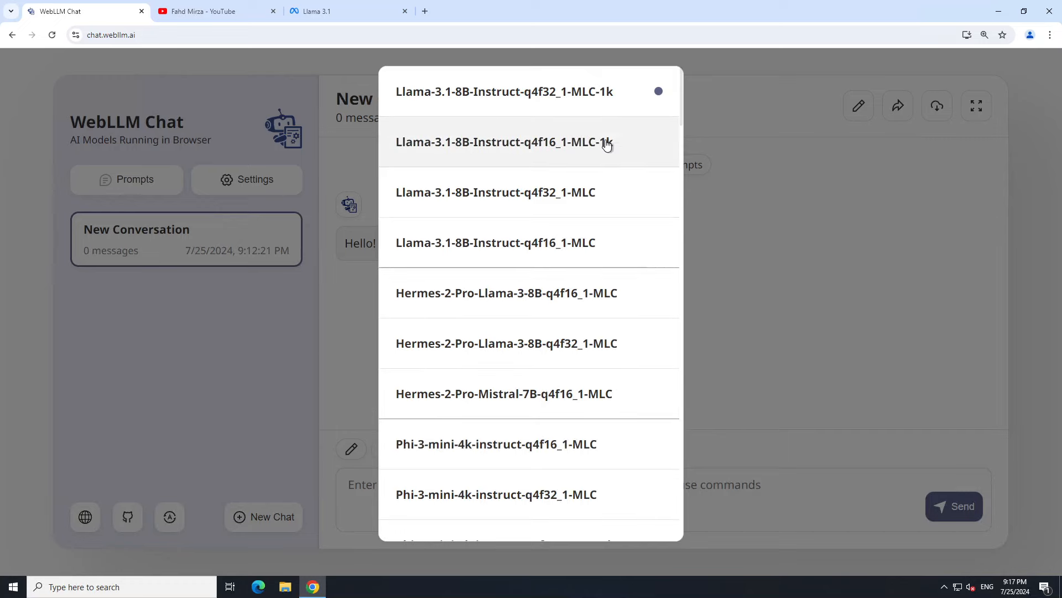
pyautogui.moveTo(599, 127)
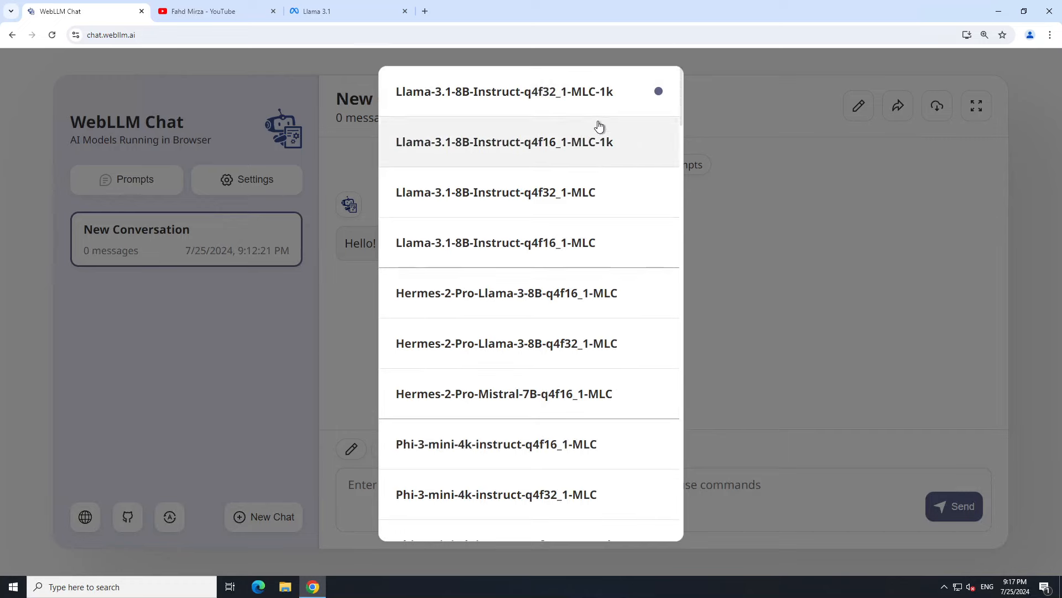
pyautogui.moveTo(599, 171)
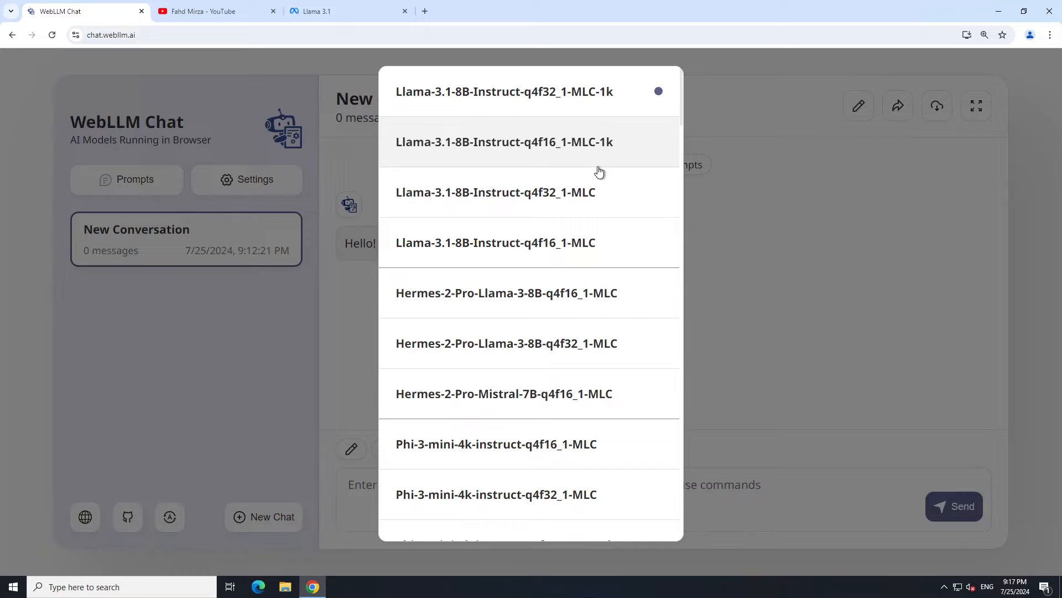
pyautogui.moveTo(552, 326)
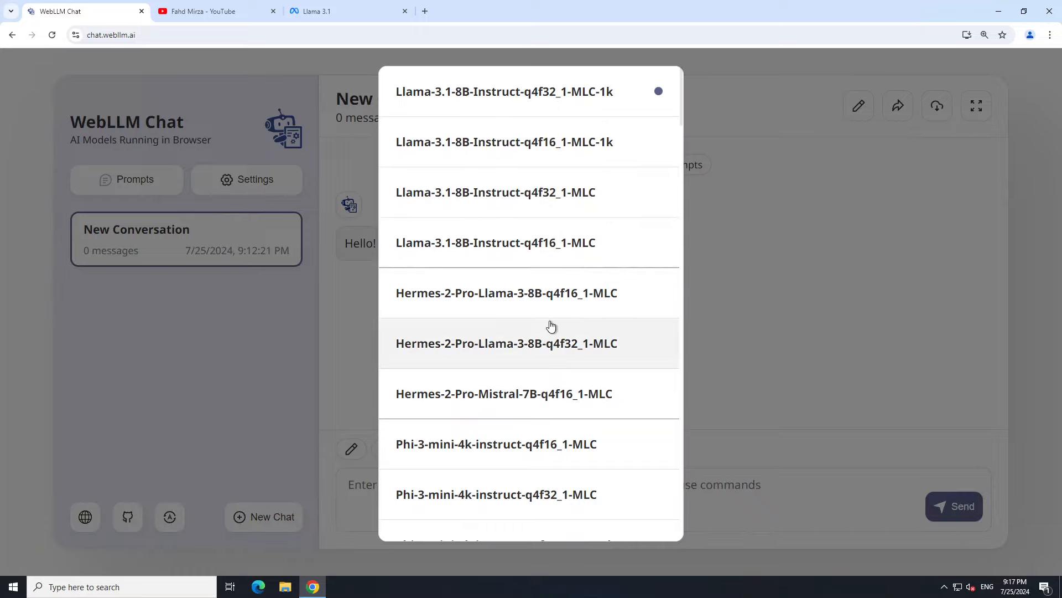
pyautogui.scroll(-3)
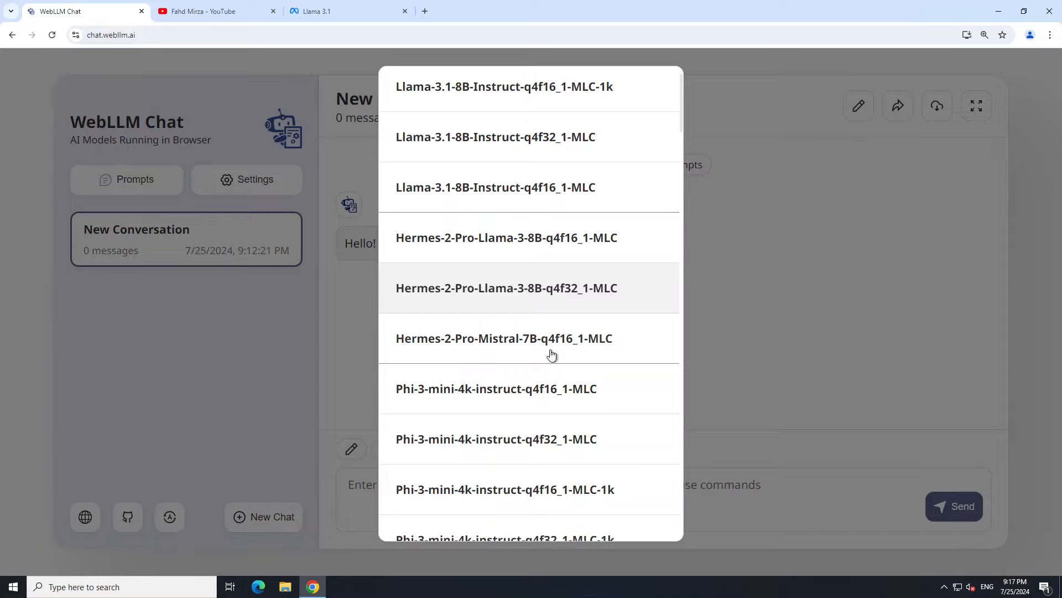
pyautogui.scroll(-3)
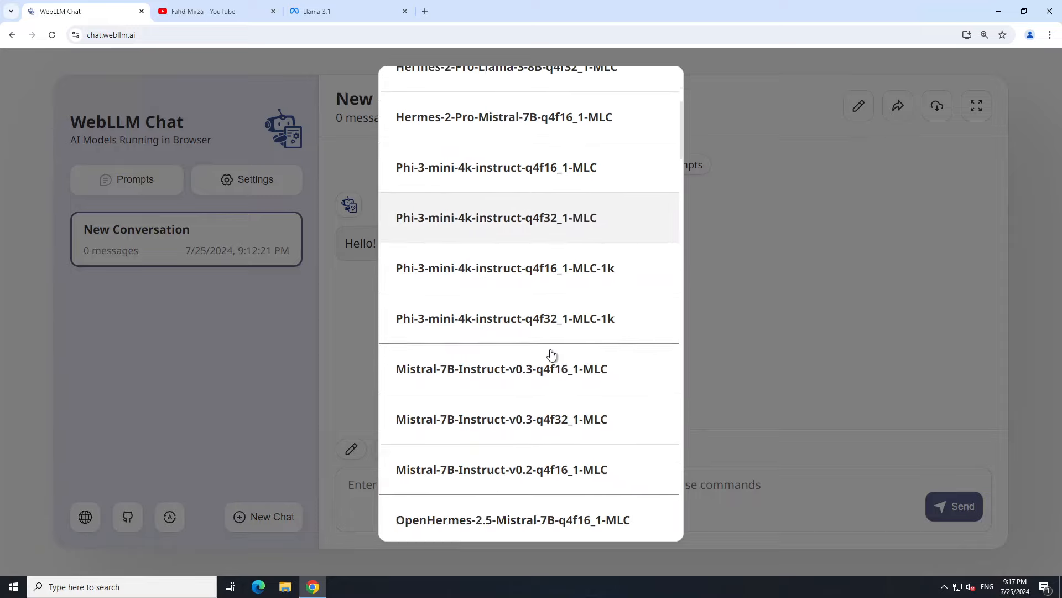
pyautogui.scroll(-3)
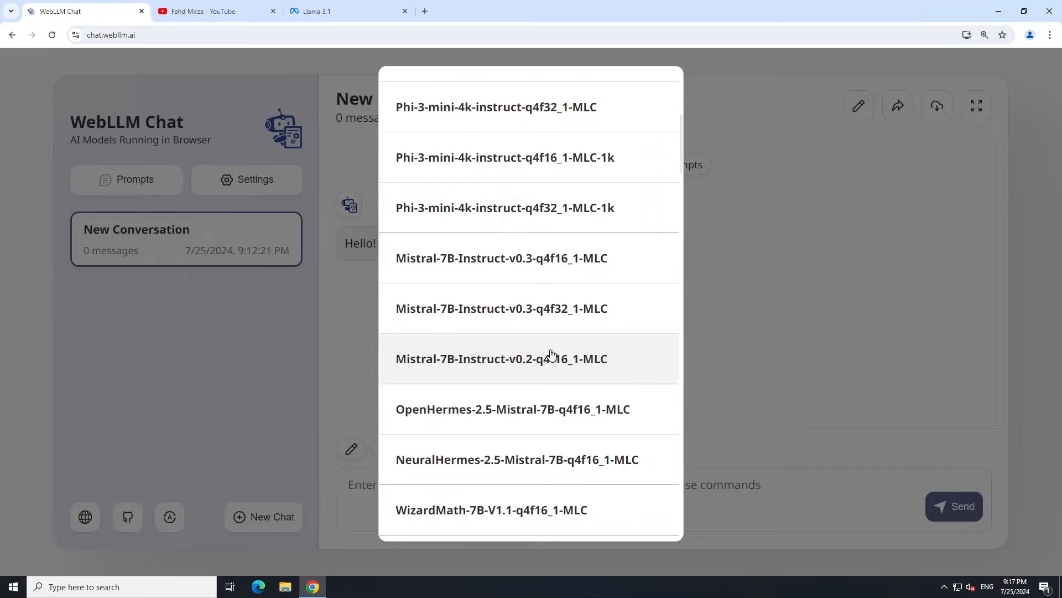
pyautogui.scroll(-3)
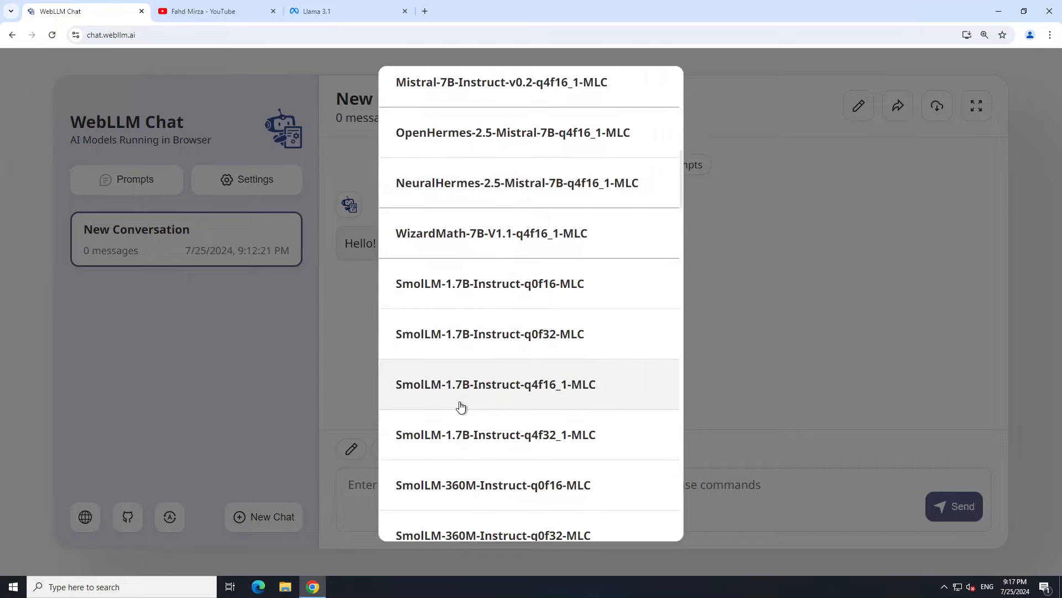
pyautogui.scroll(-3)
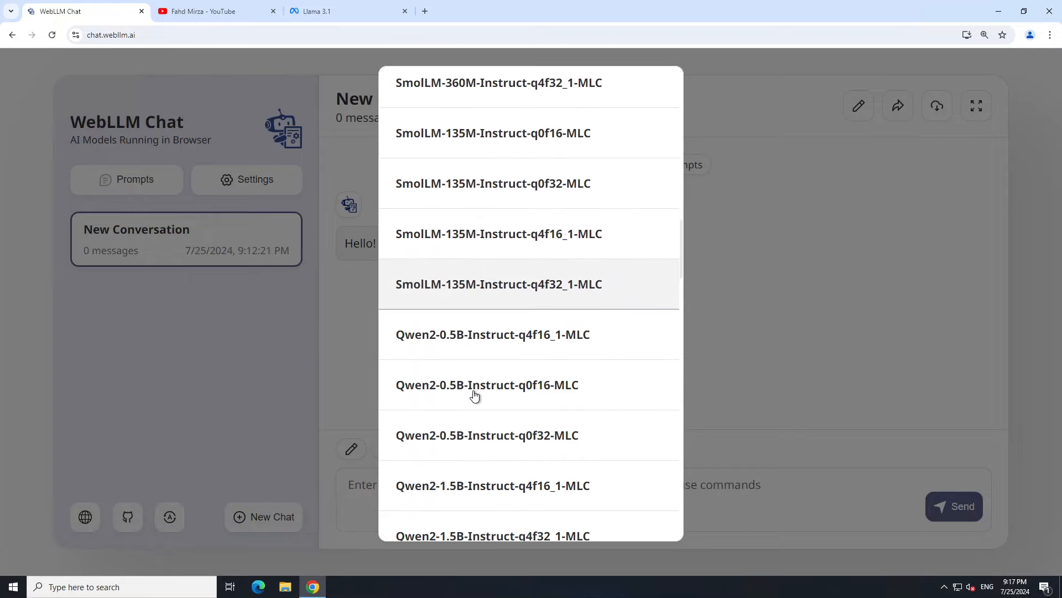
pyautogui.scroll(-3)
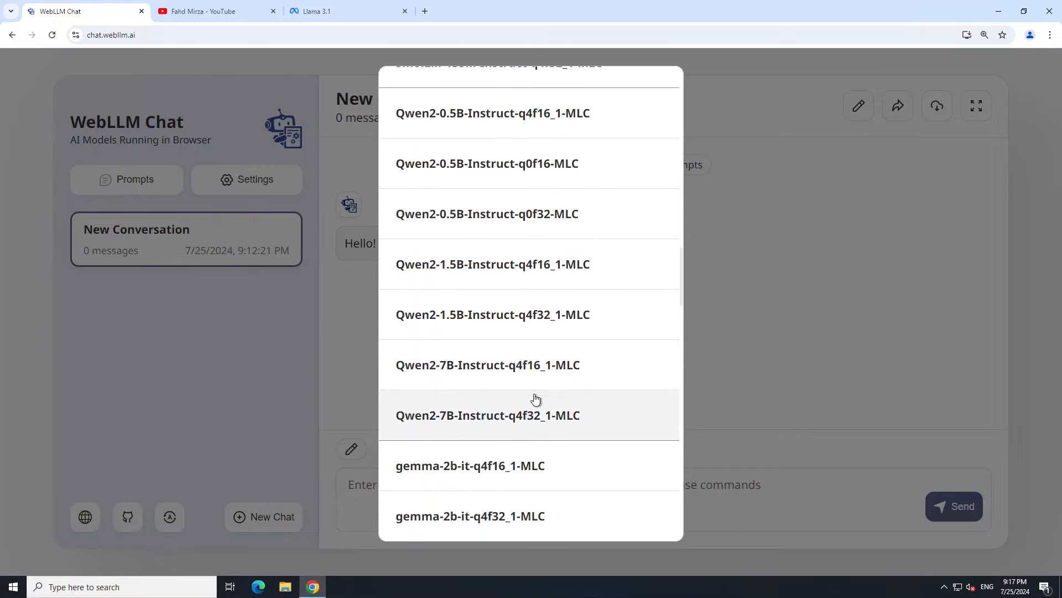
pyautogui.scroll(-3)
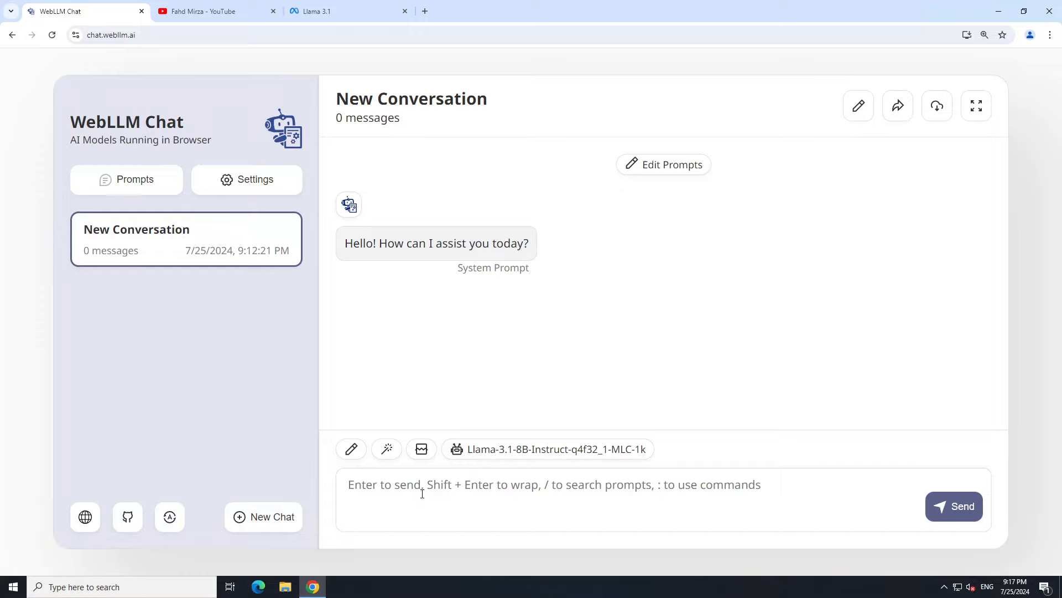
# Send the question 'What is happiness' to Llama 3.1.
pyautogui.write('What is happiness')
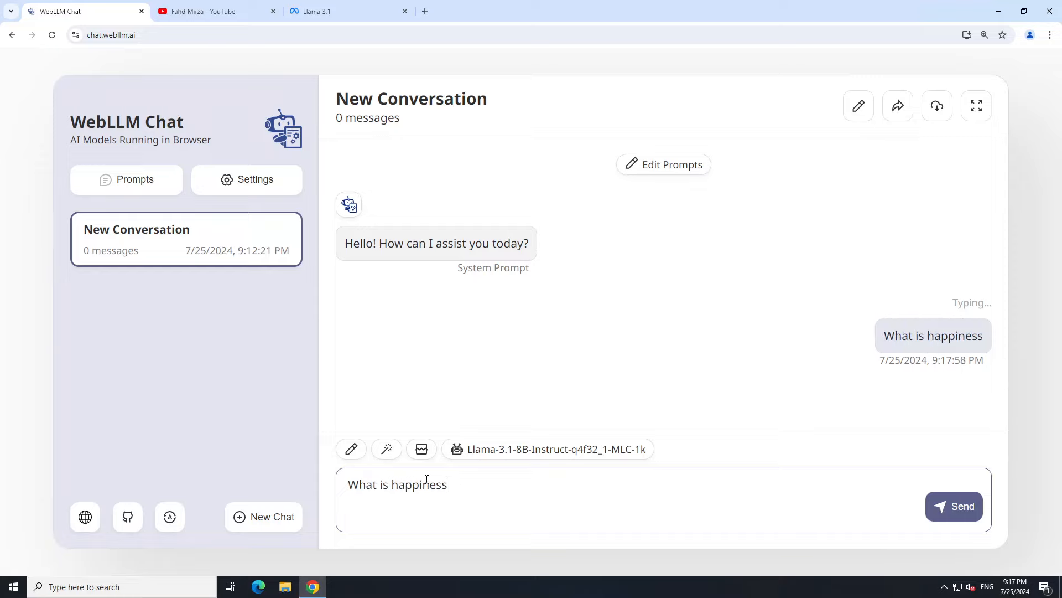
pyautogui.click(953, 507)
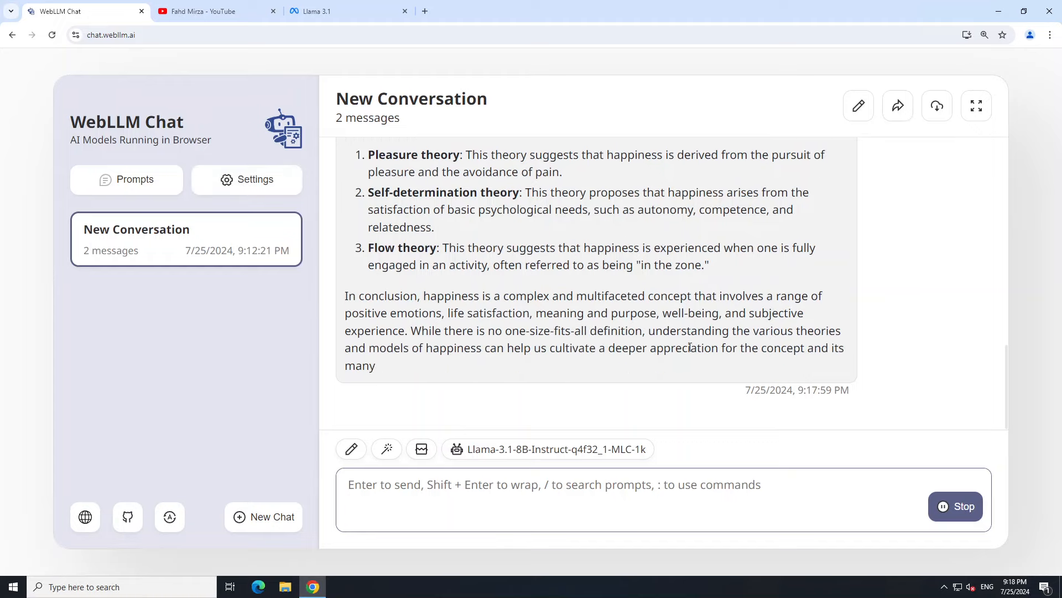
# Open the chat settings and scroll down to the appearance options.
pyautogui.click(245, 178)
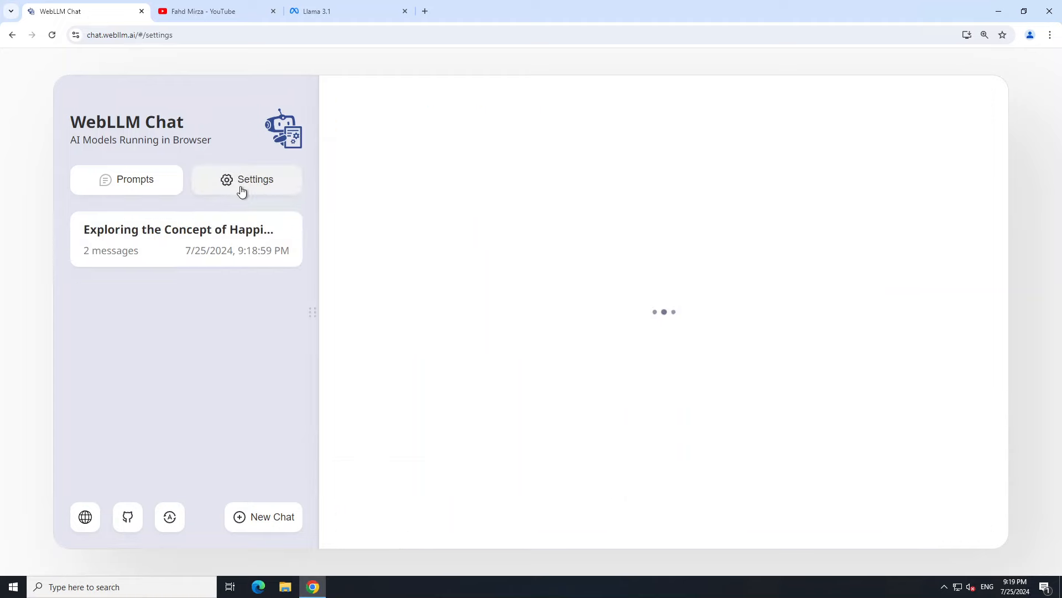
pyautogui.click(245, 178)
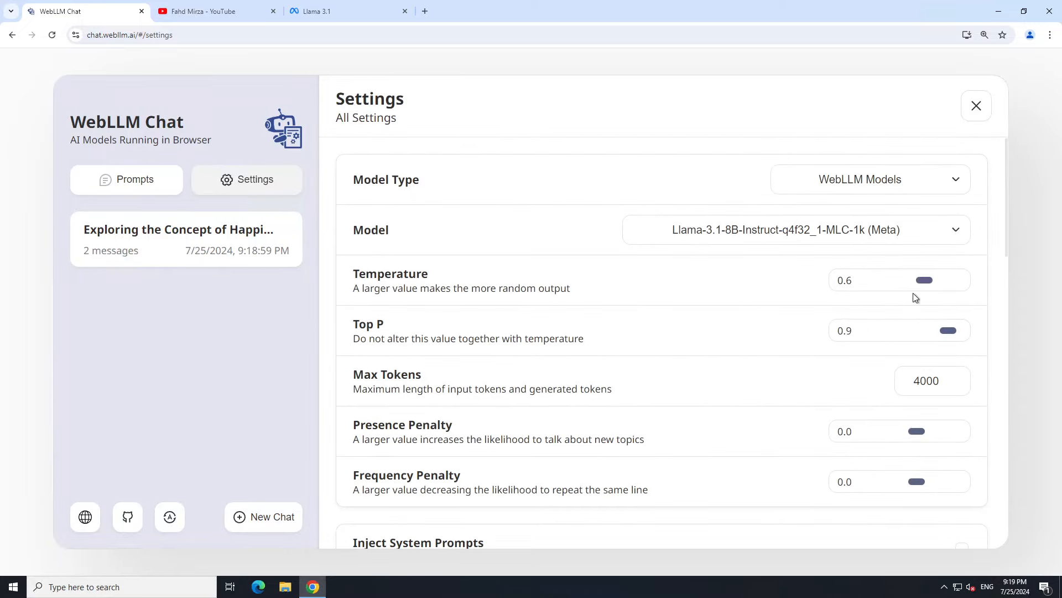
pyautogui.moveTo(546, 322)
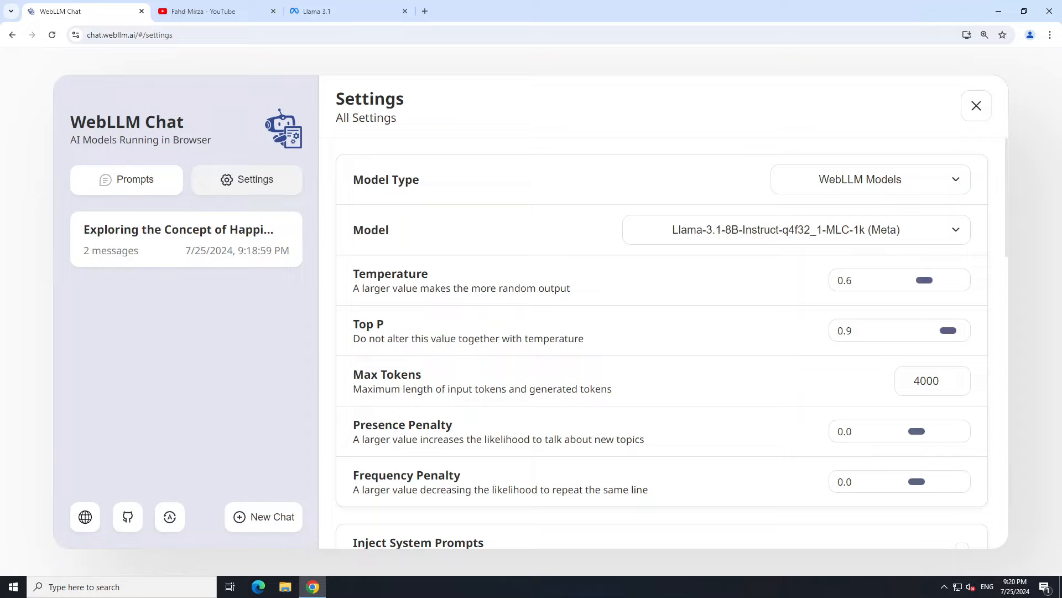
pyautogui.scroll(-3)
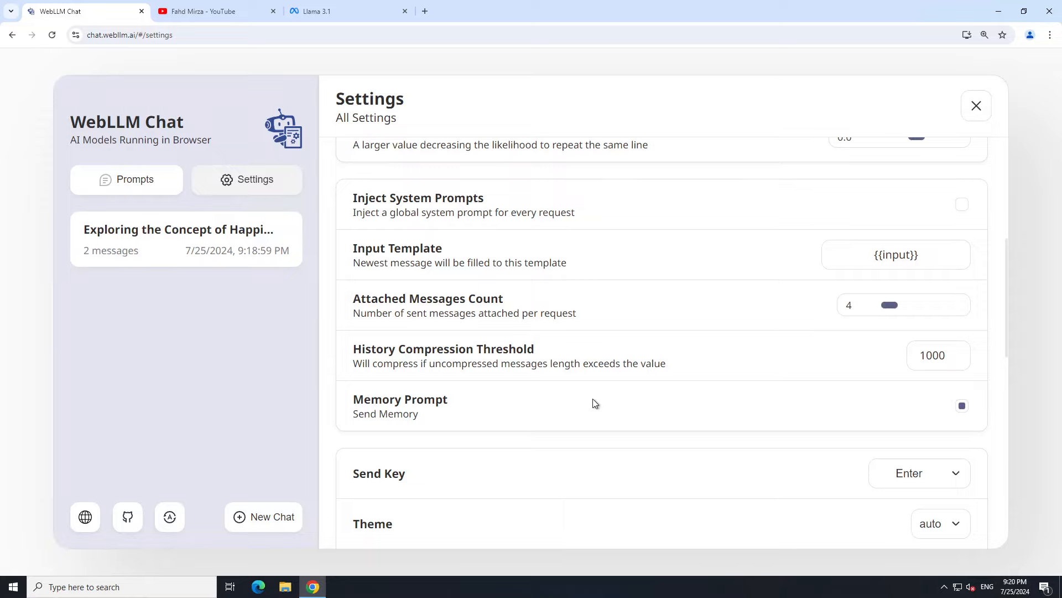
pyautogui.scroll(-3)
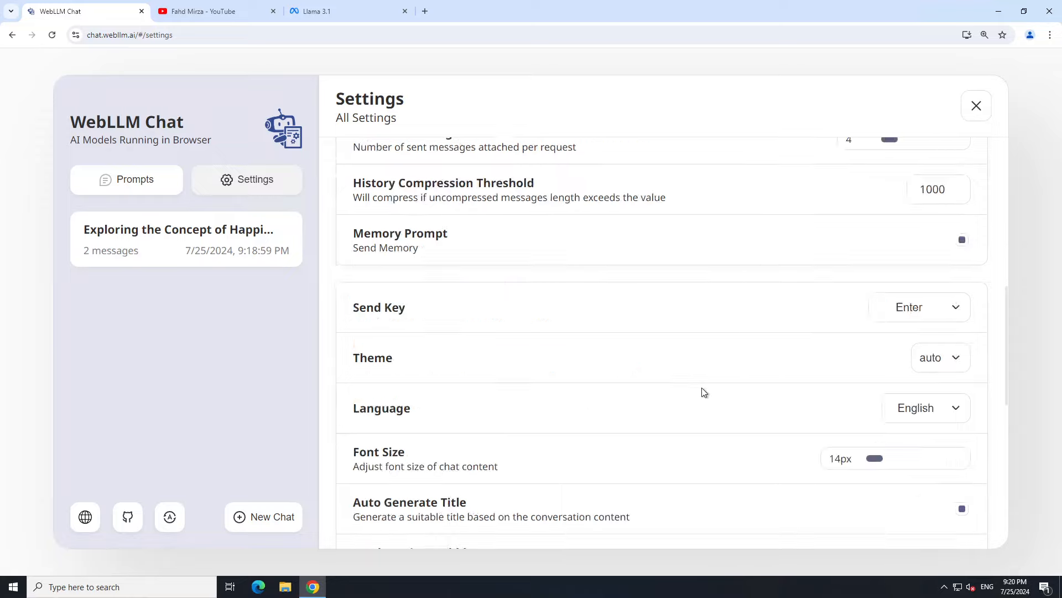
pyautogui.scroll(-3)
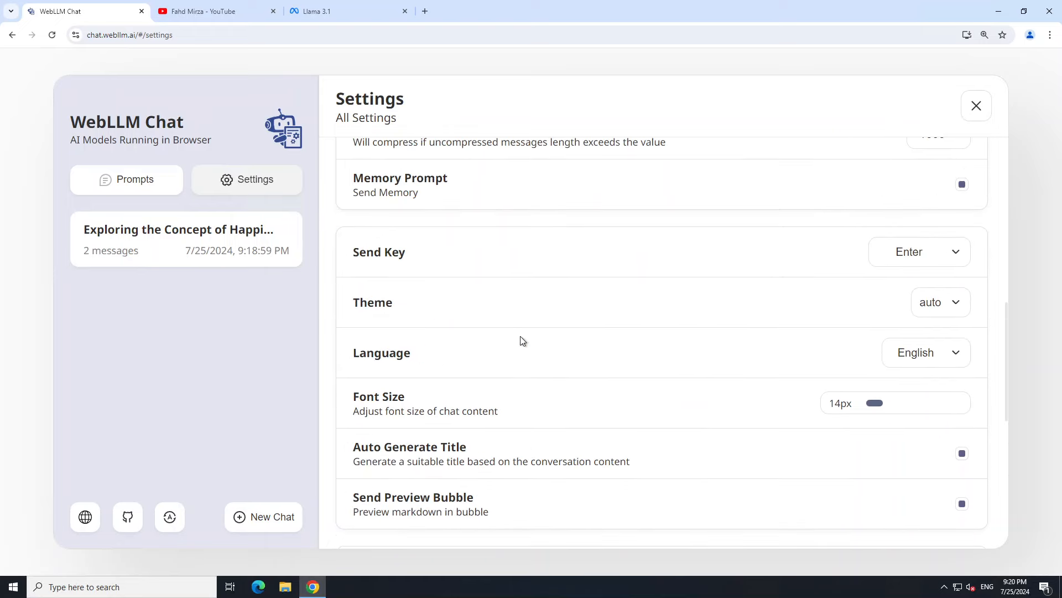
# Set the theme to dark and check the language stays English.
pyautogui.click(940, 301)
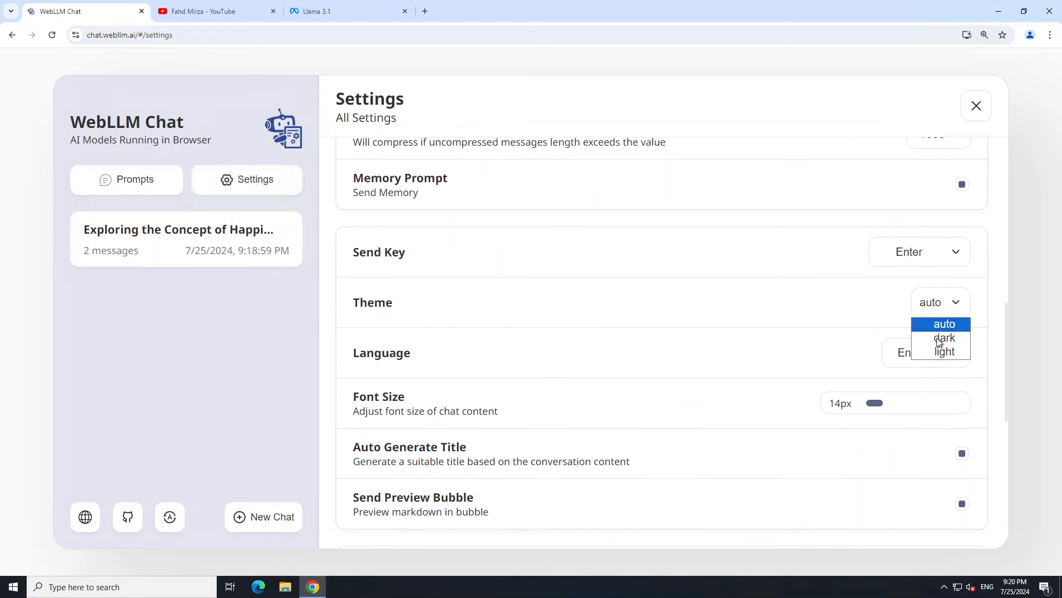
pyautogui.click(944, 338)
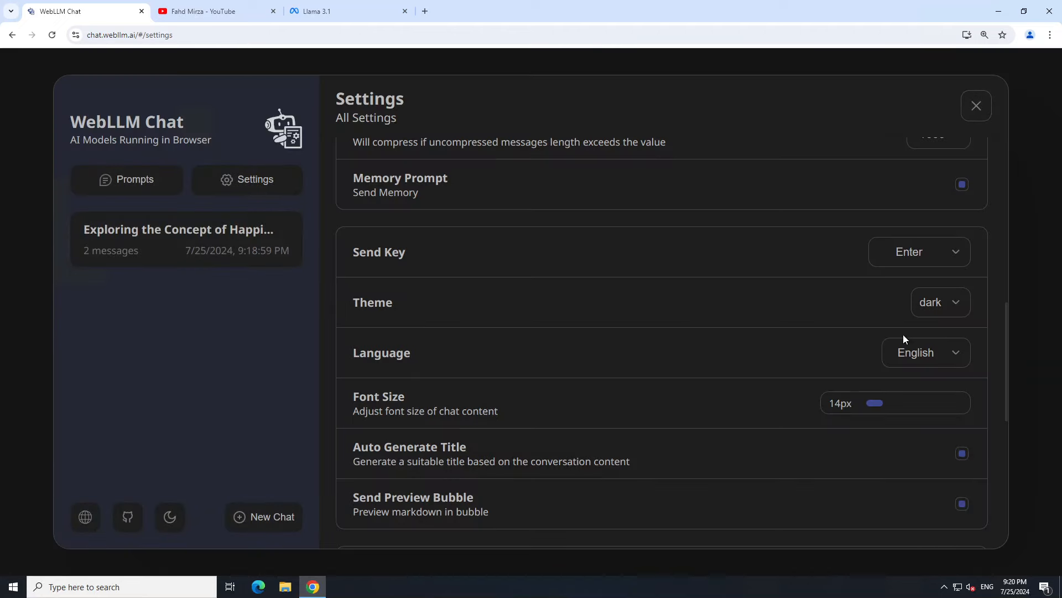
pyautogui.click(924, 353)
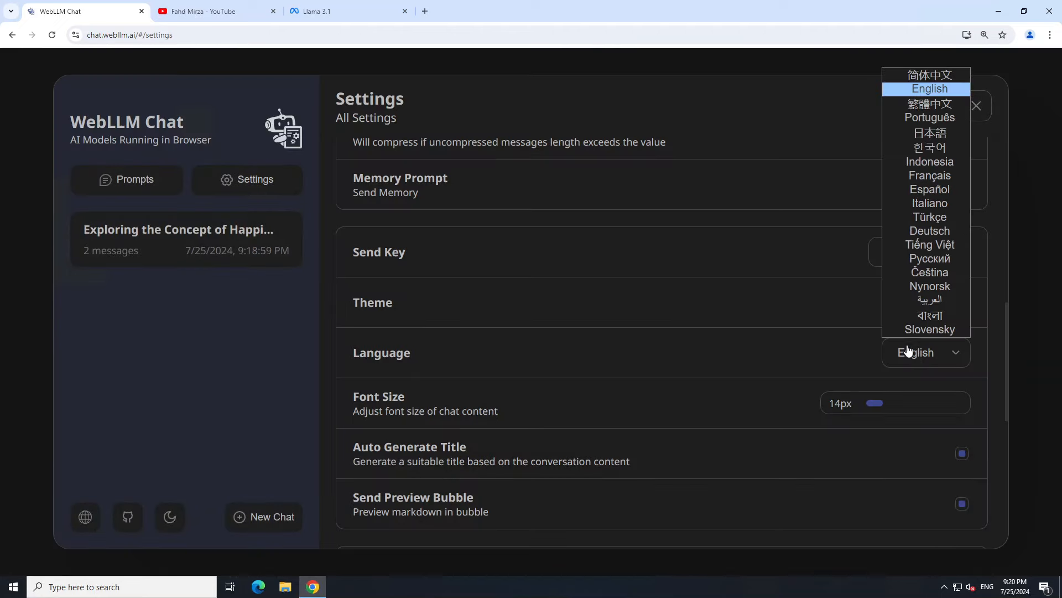
pyautogui.moveTo(930, 329)
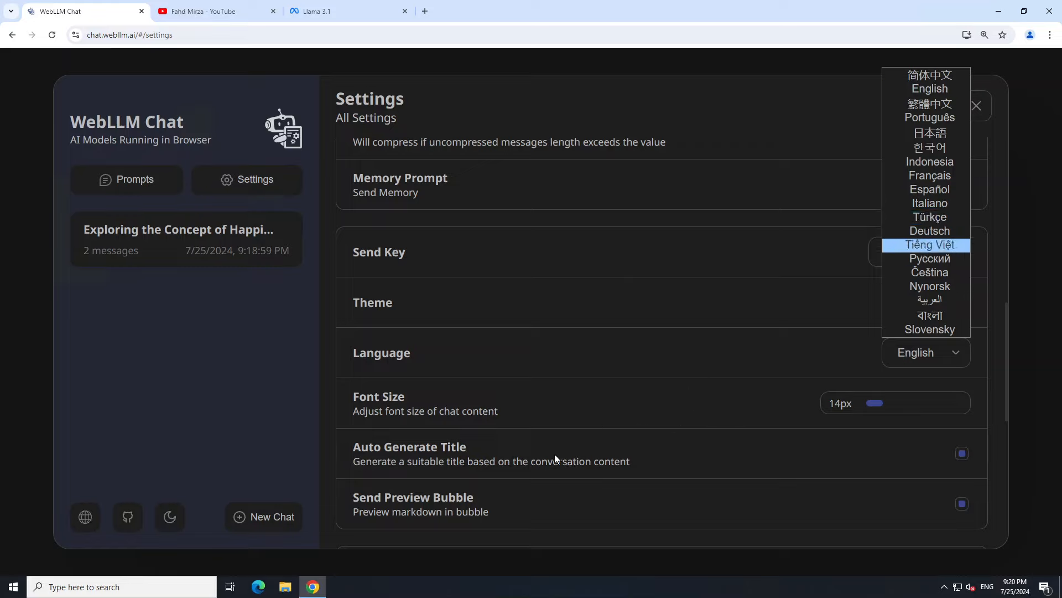
pyautogui.moveTo(586, 402)
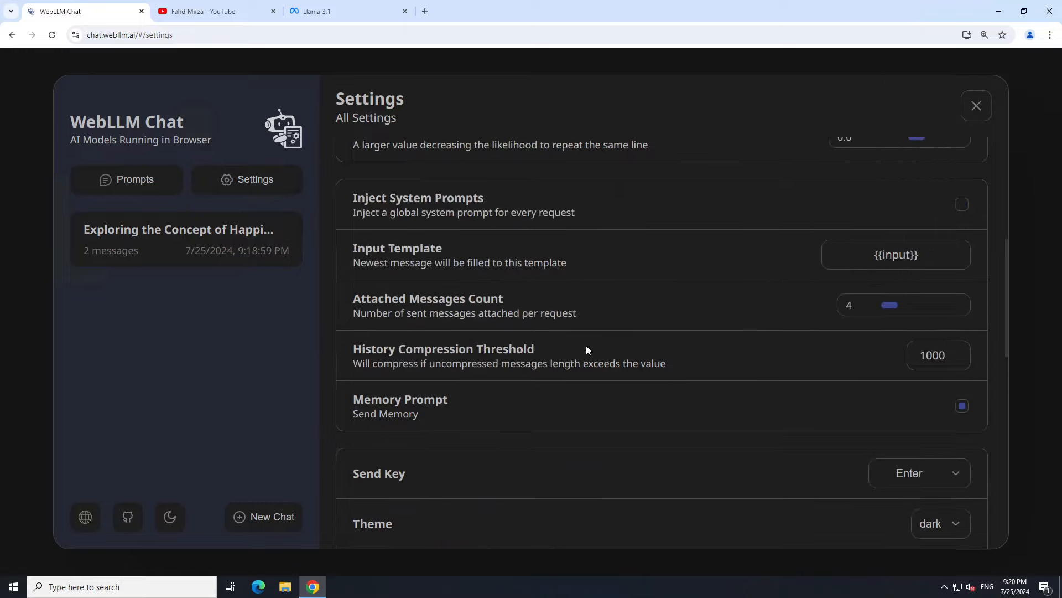
# Close settings and scroll up through Llama's happiness answer in dark theme.
pyautogui.click(976, 106)
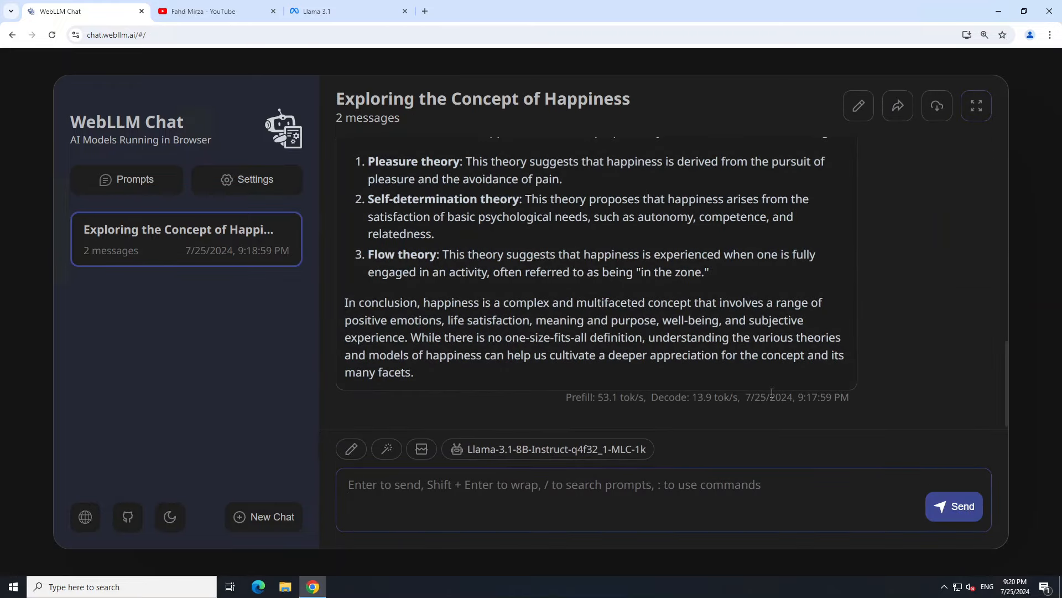
pyautogui.scroll(3)
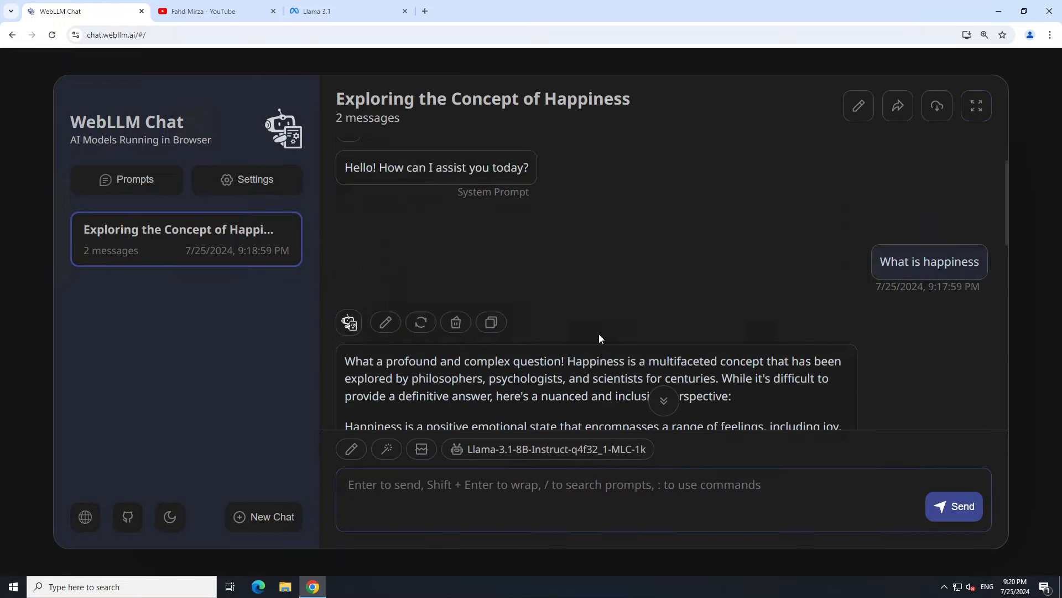
pyautogui.scroll(3)
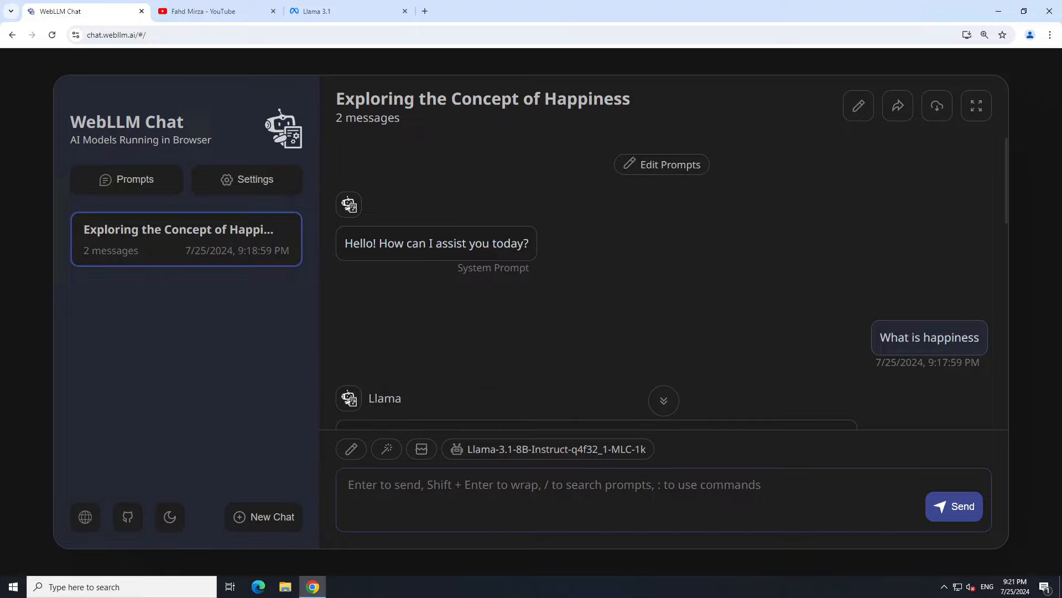
# In a new tab, open chrome://flags/#enable-unsafe-webgpu and set Unsafe WebGPU Support to Enabled.
pyautogui.click(425, 11)
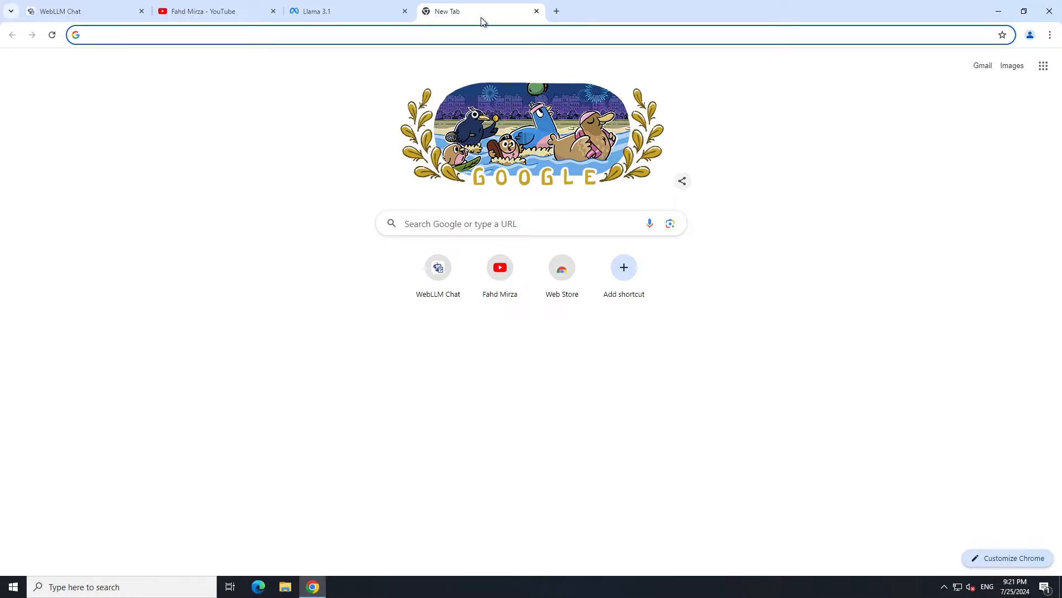
pyautogui.write('chrome://flags/#enable-unsafe-webgpu')
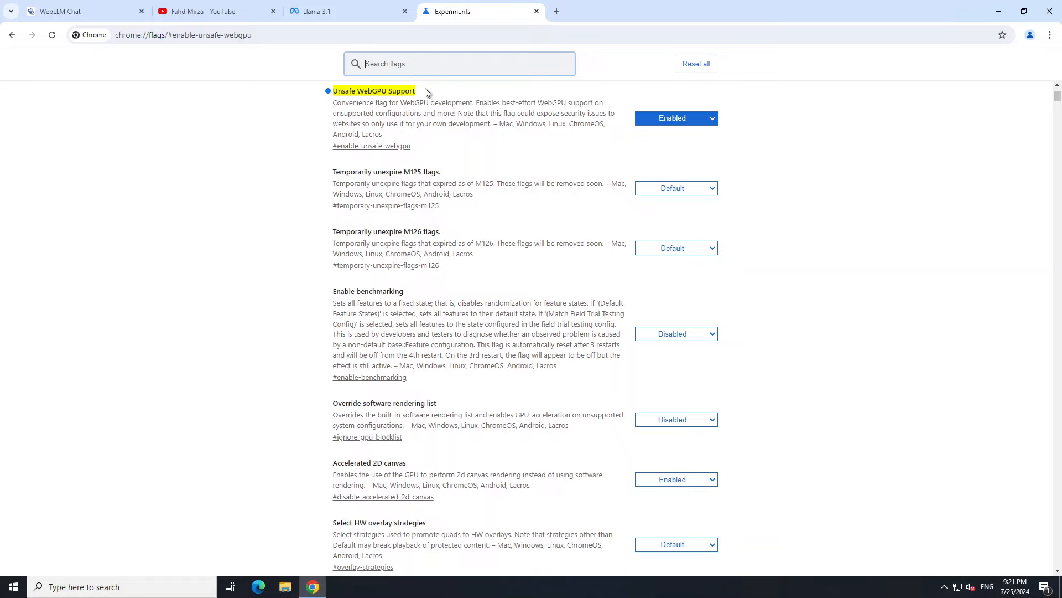
pyautogui.moveTo(669, 128)
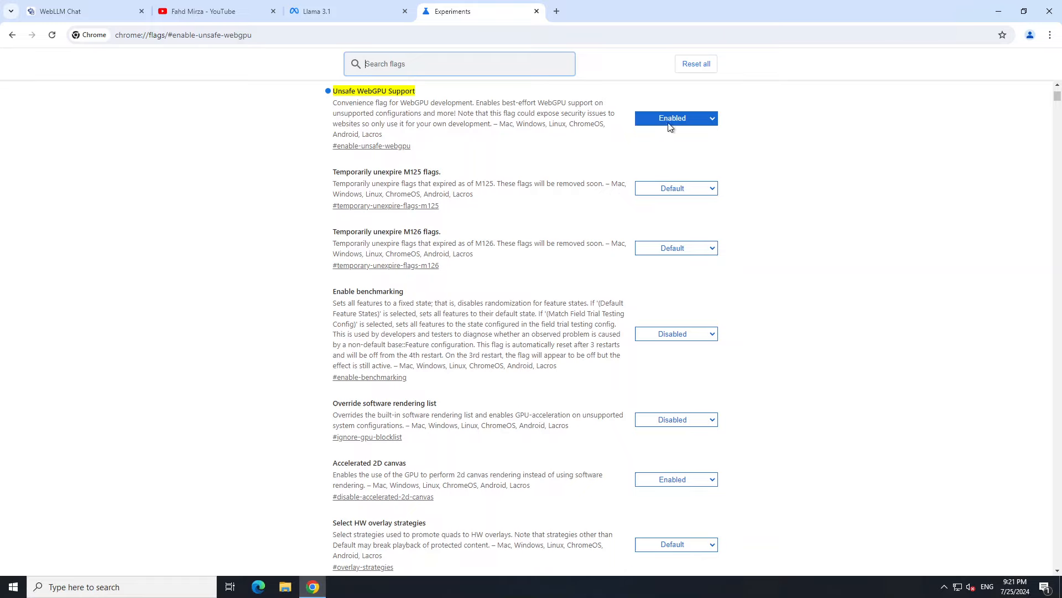
pyautogui.click(674, 118)
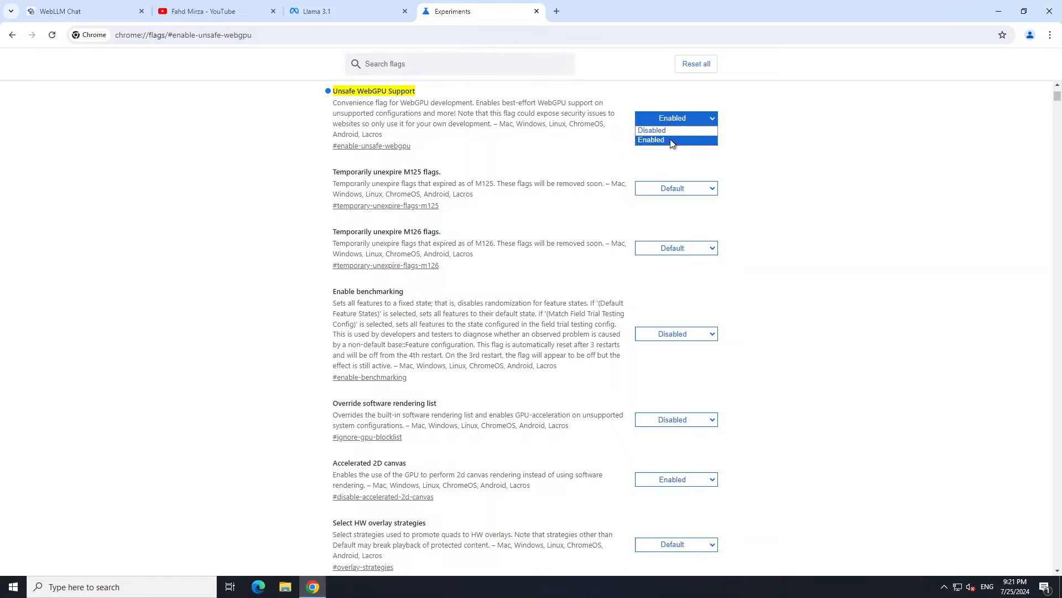
pyautogui.moveTo(783, 160)
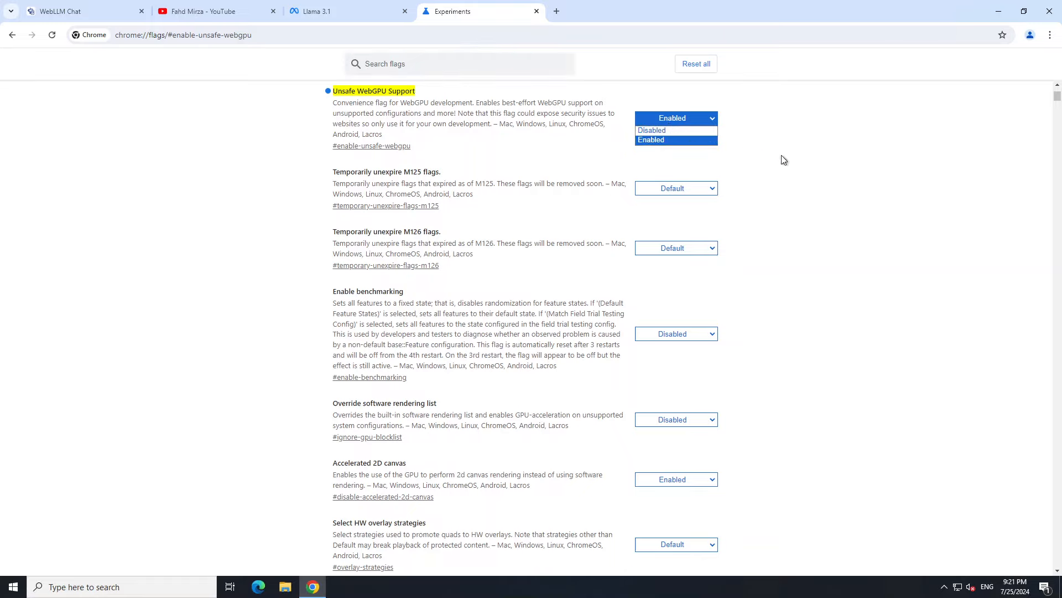
pyautogui.click(651, 140)
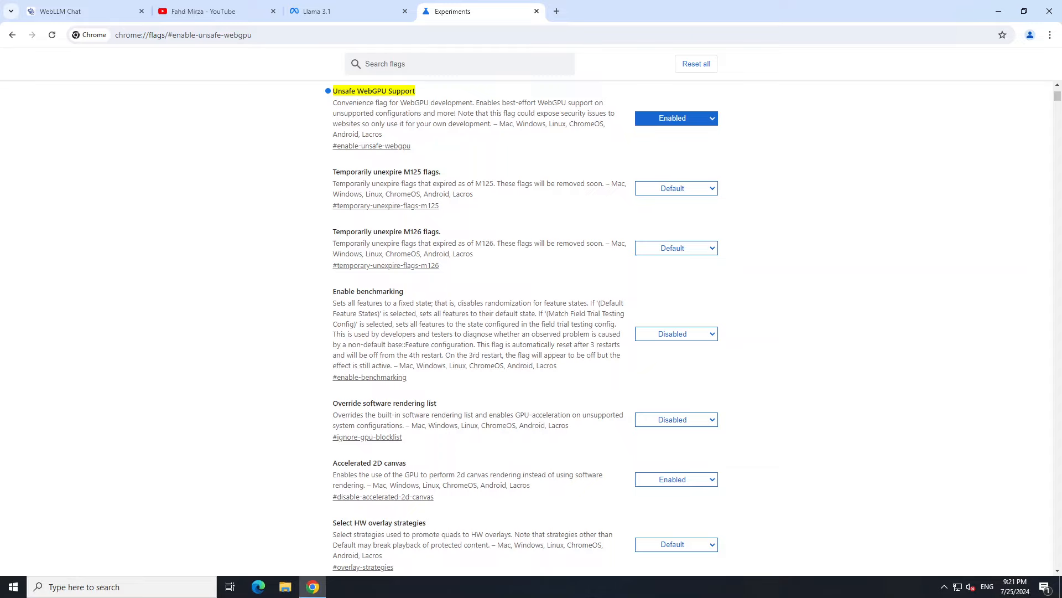
# Go to chrome://flags/#enable-vulkan and set the Vulkan flag to Enabled.
pyautogui.click(183, 35)
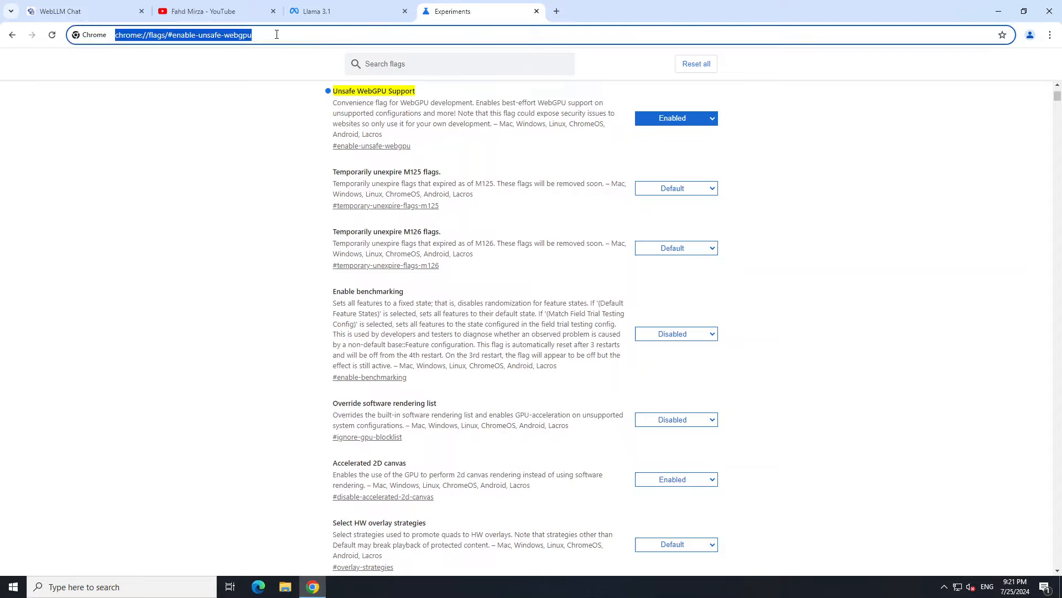
pyautogui.write('chrome://flags/#enable-vulkan')
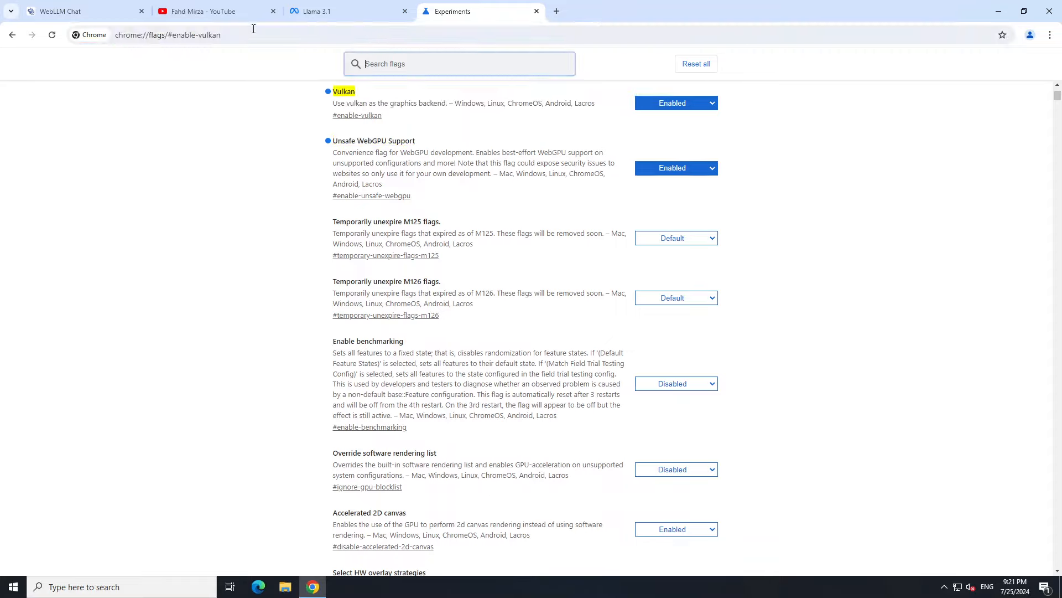
pyautogui.moveTo(815, 142)
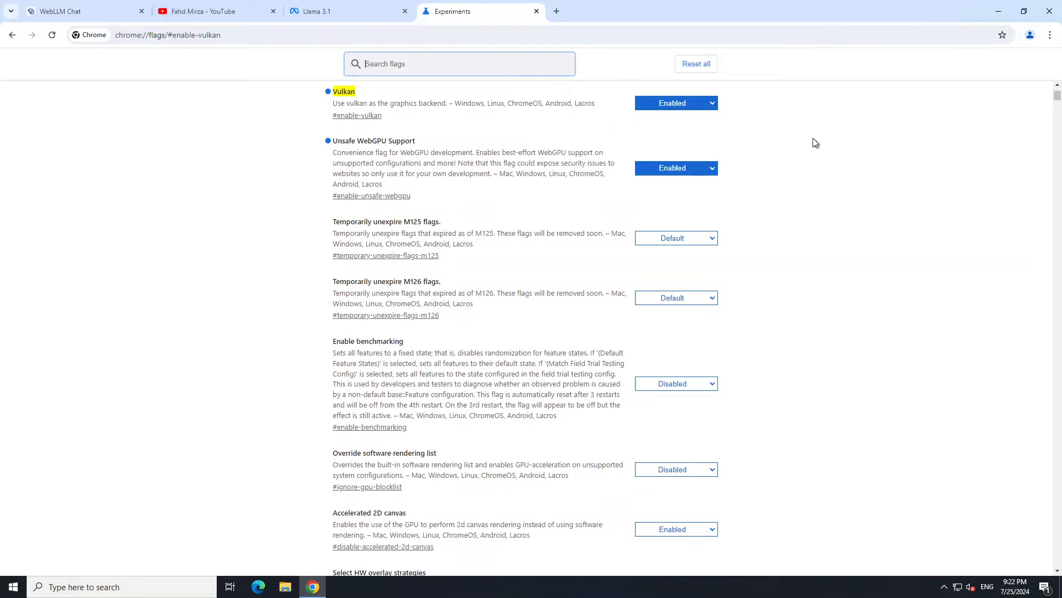
pyautogui.click(675, 103)
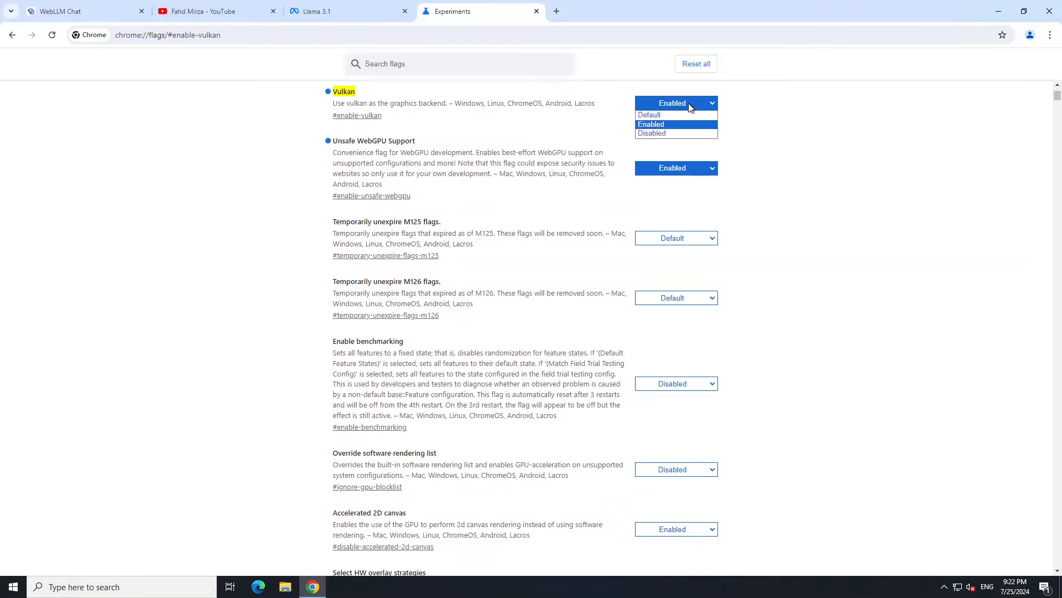
pyautogui.moveTo(666, 128)
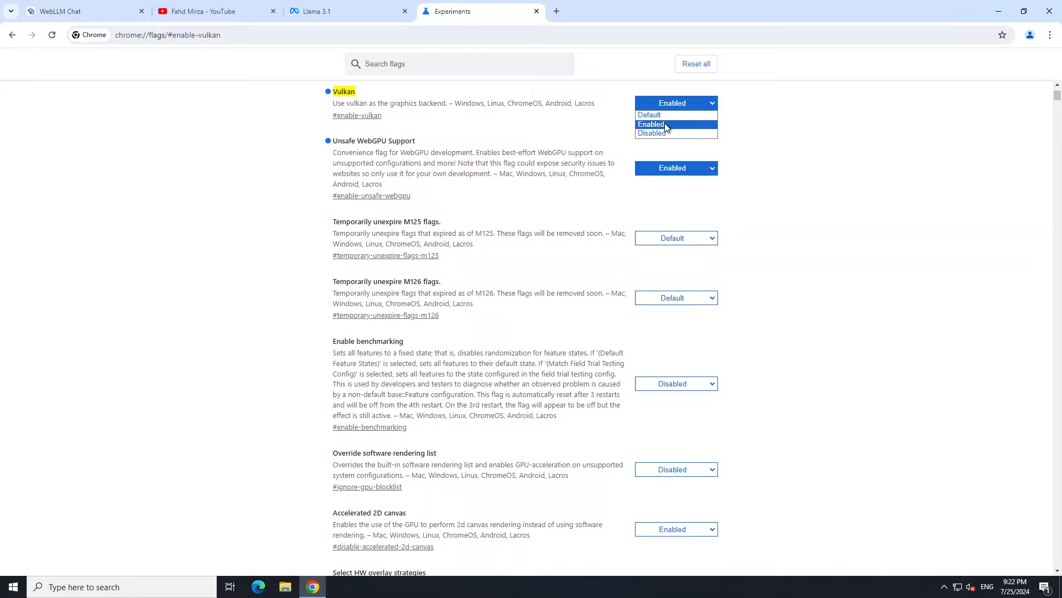
pyautogui.click(651, 124)
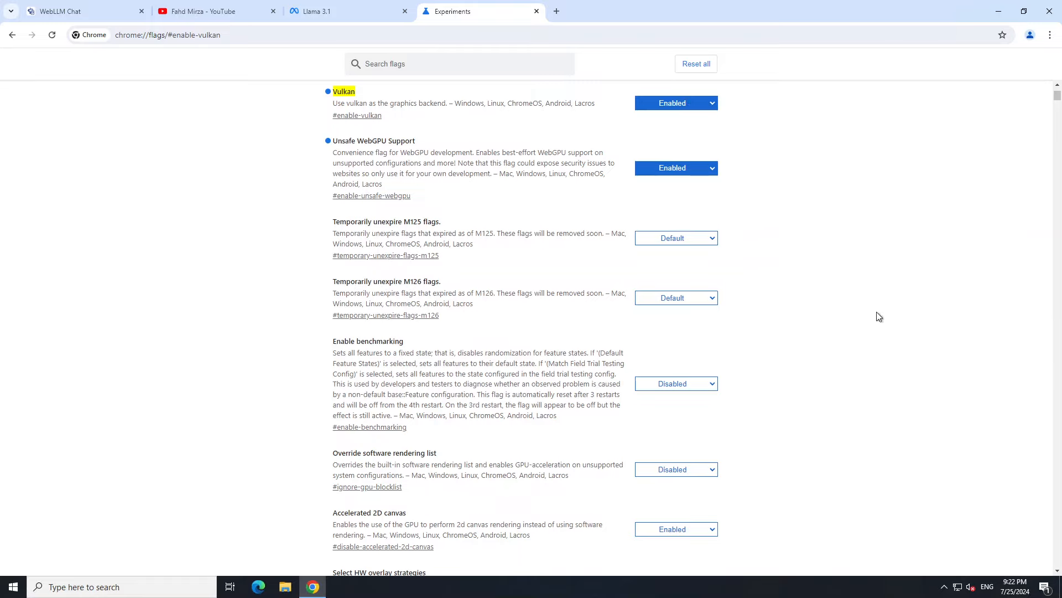
pyautogui.moveTo(680, 148)
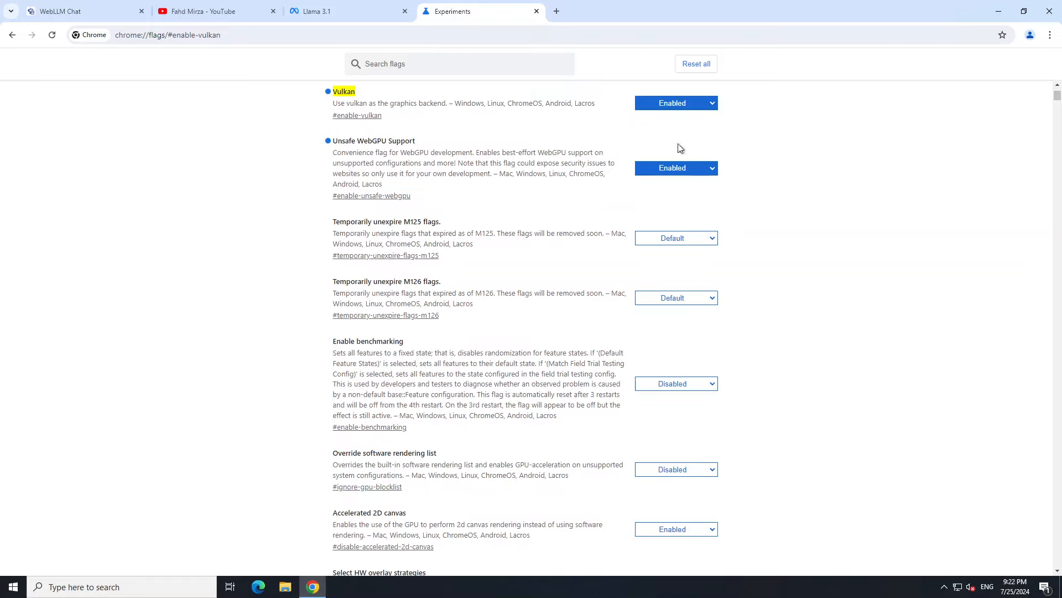
pyautogui.moveTo(537, 23)
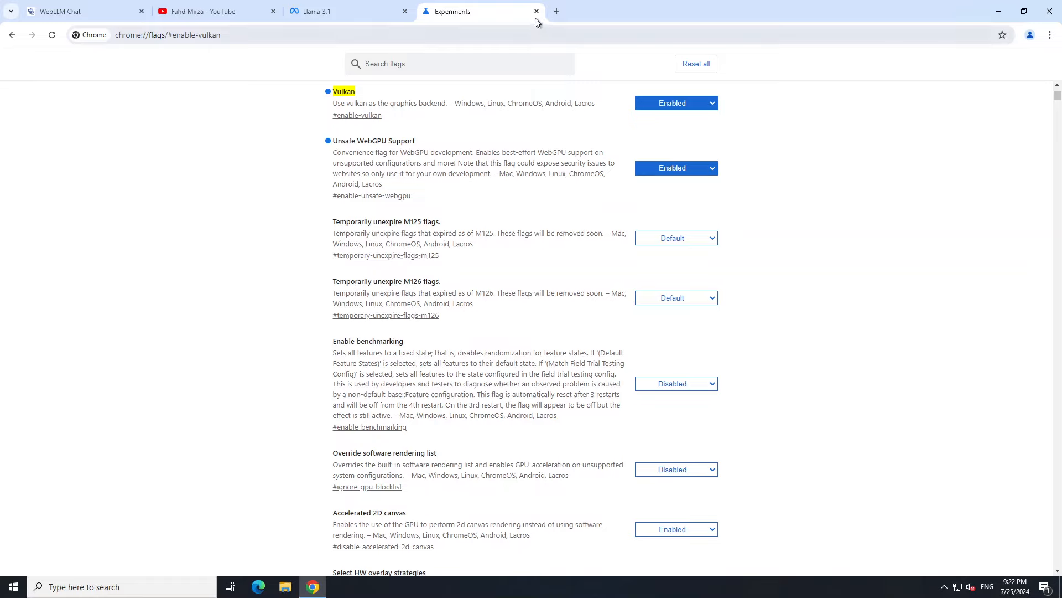
# Close the Experiments tab and switch back to the WebLLM Chat conversation.
pyautogui.click(537, 11)
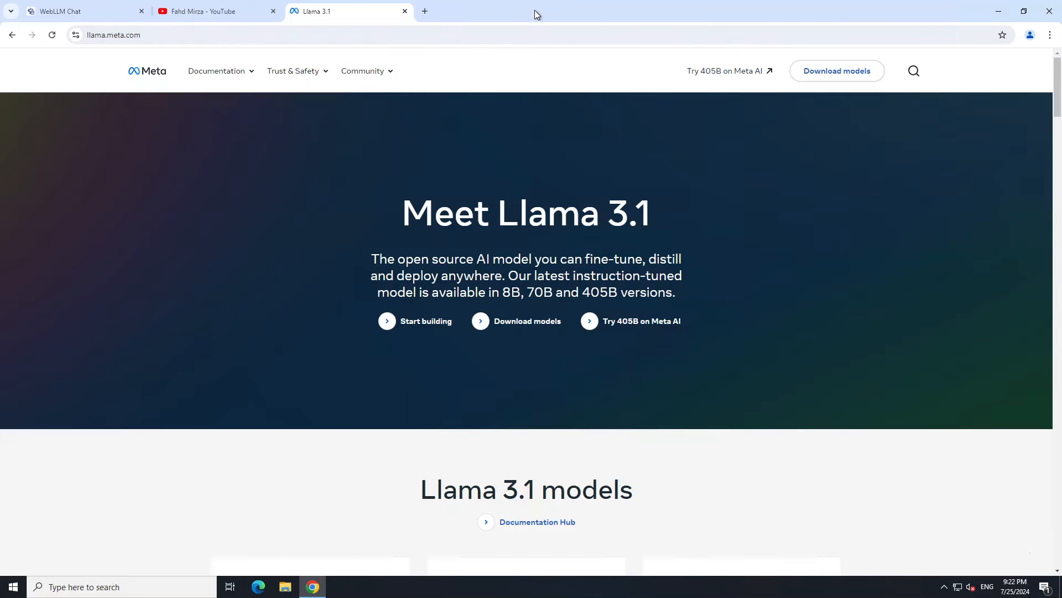
pyautogui.click(81, 12)
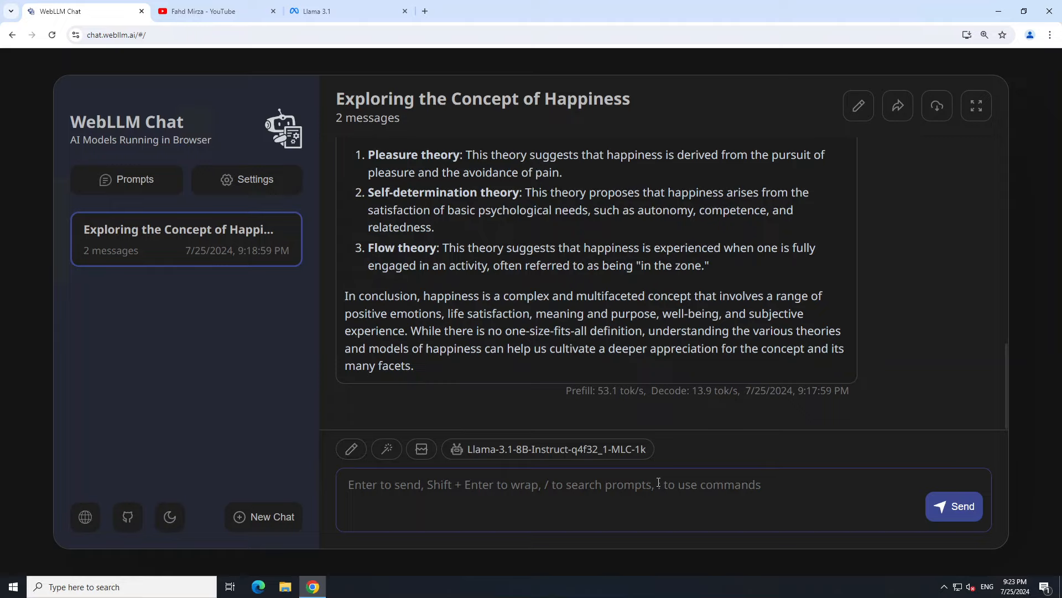
pyautogui.moveTo(155, 486)
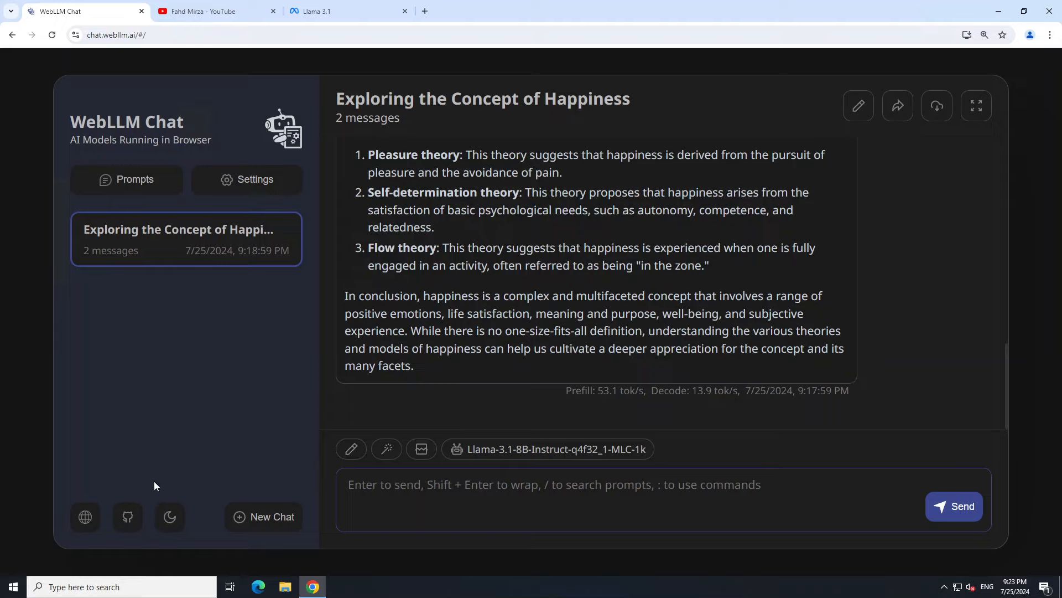